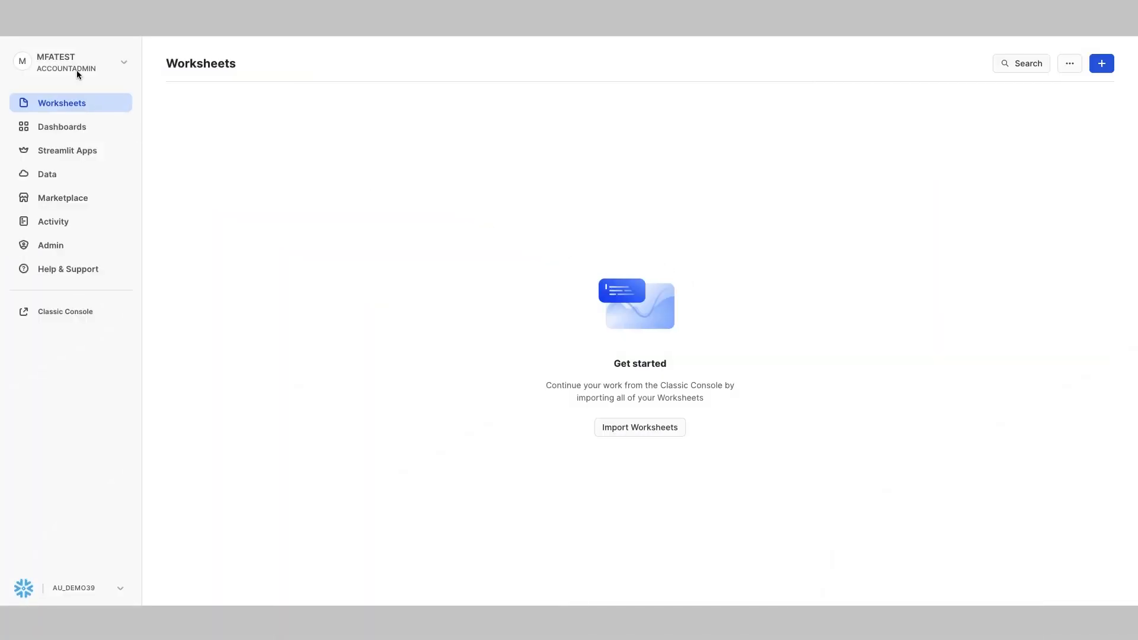
# Step: From the account menu's Profile dialog, start enrolling in multi-factor authentication via Duo
pyautogui.click(70, 62)
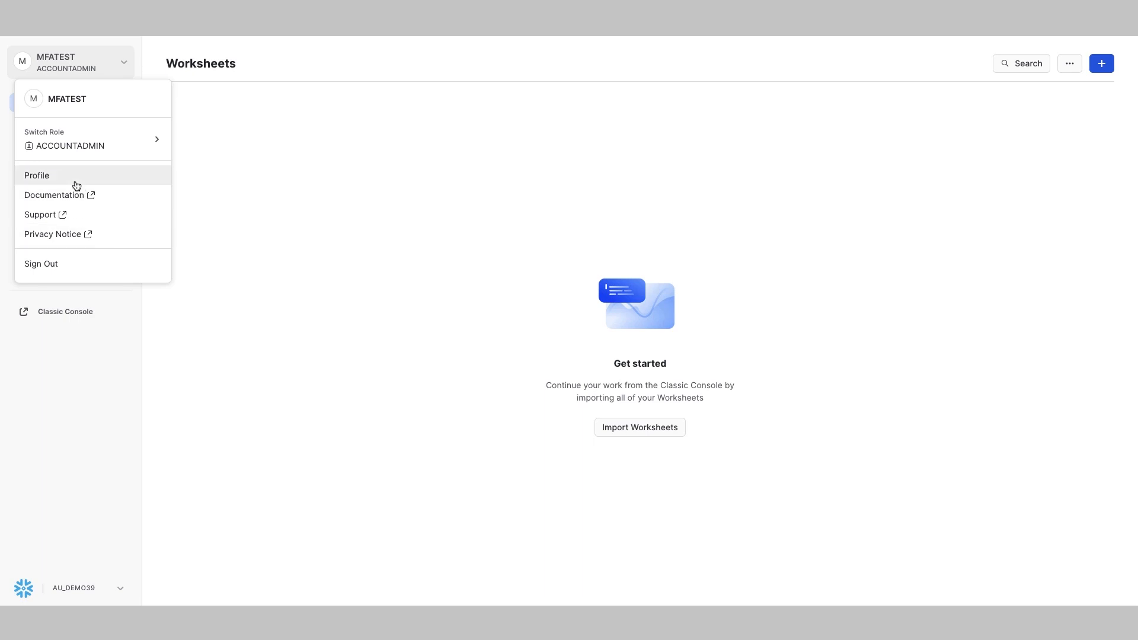
pyautogui.click(37, 175)
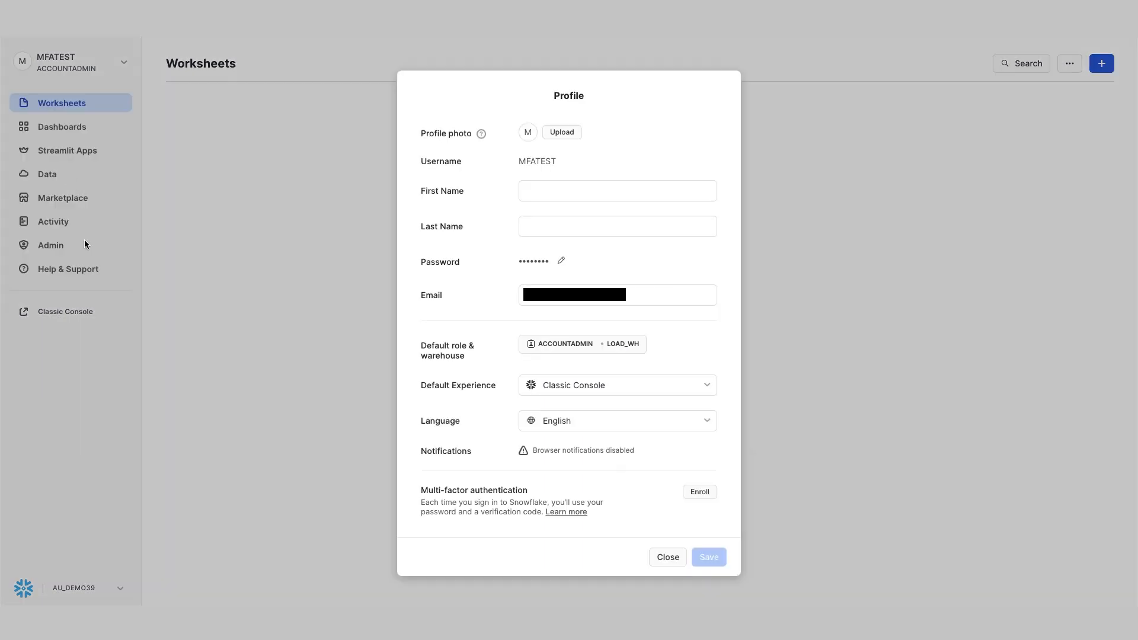
pyautogui.moveTo(502, 525)
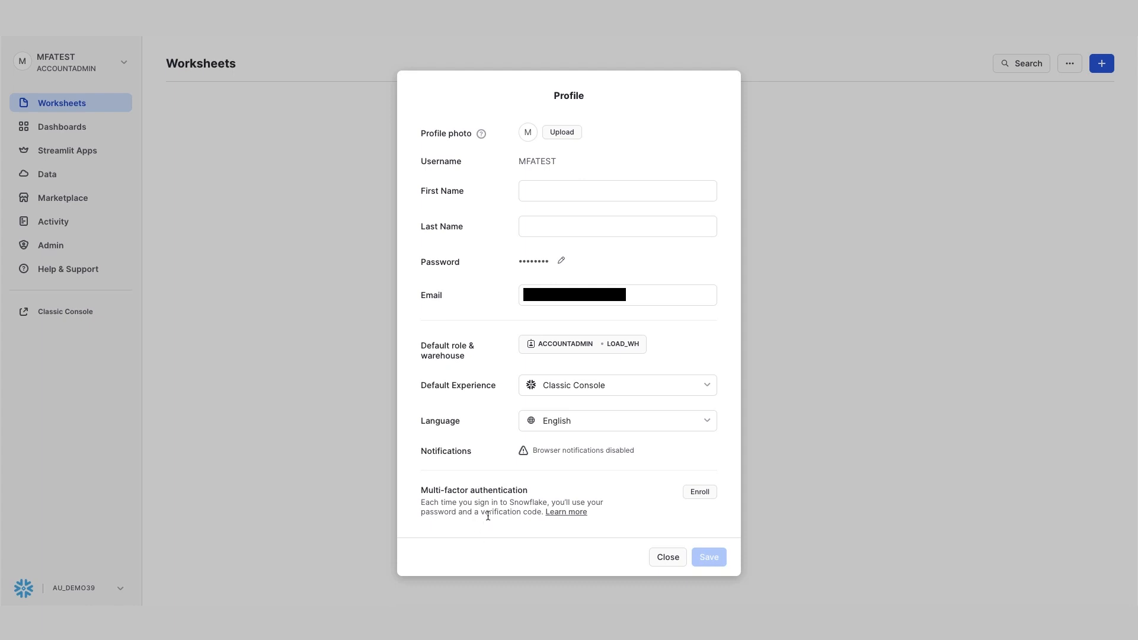
pyautogui.click(698, 491)
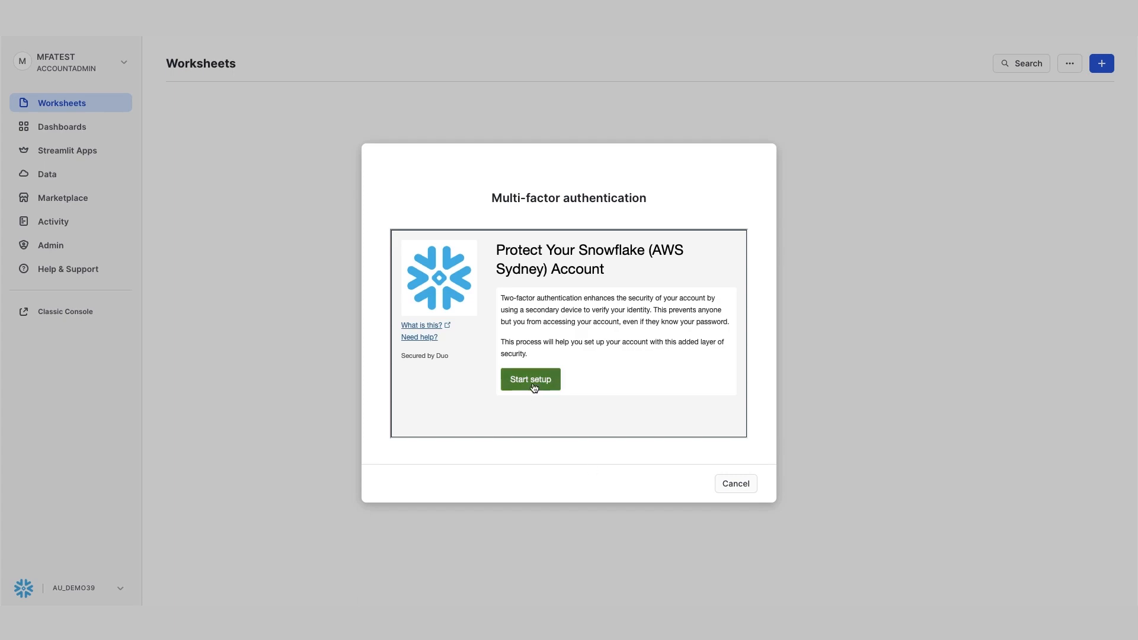
# Step: Start Duo setup with an Australian phone number and confirm it is the correct number
pyautogui.click(530, 379)
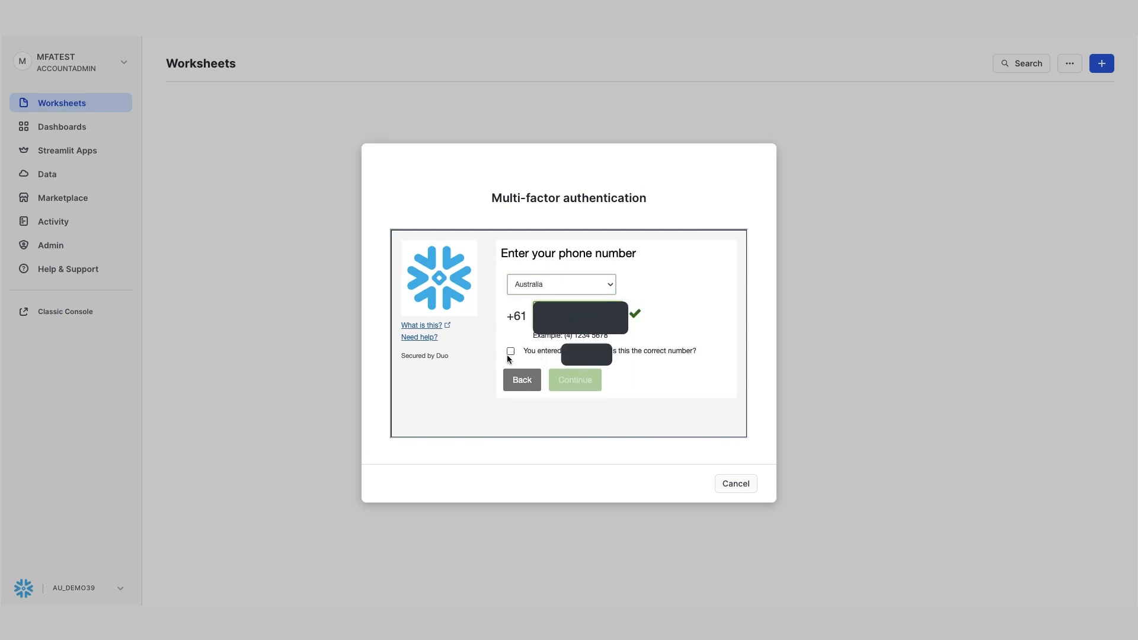
pyautogui.click(510, 351)
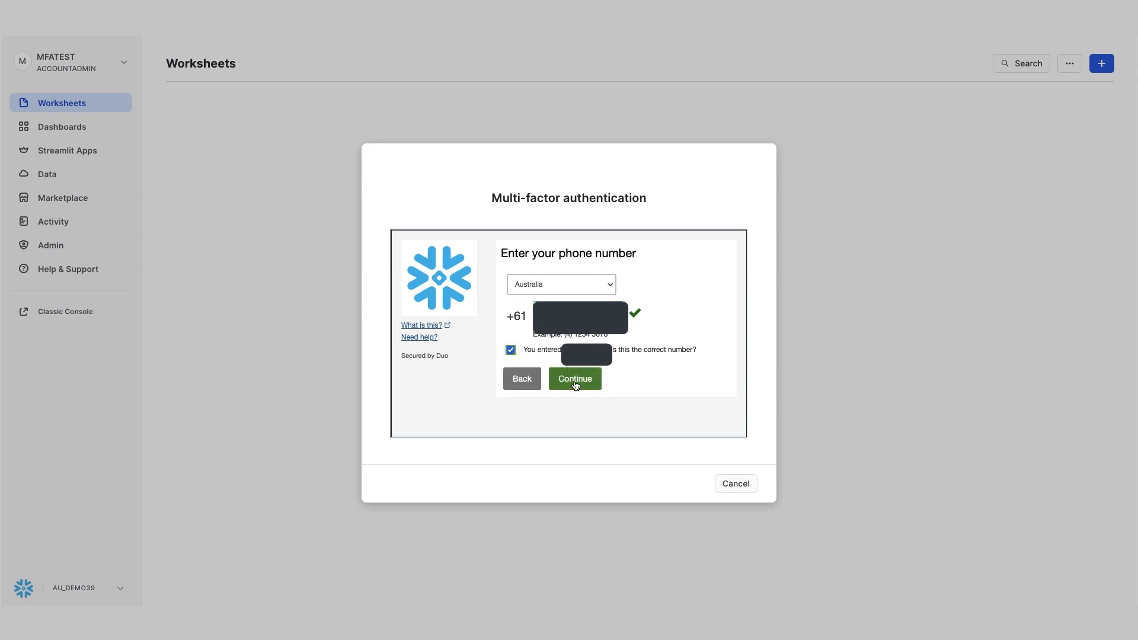
# Step: Verify phone ownership by entering the texted 6-digit code and continuing enrollment
pyautogui.click(574, 378)
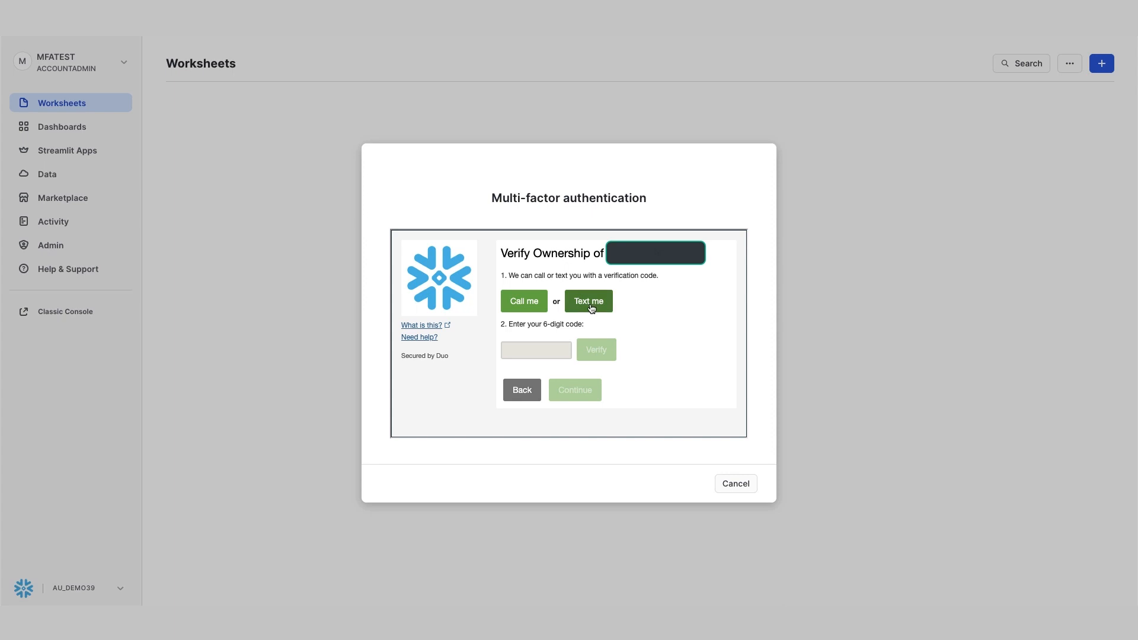
pyautogui.moveTo(589, 308)
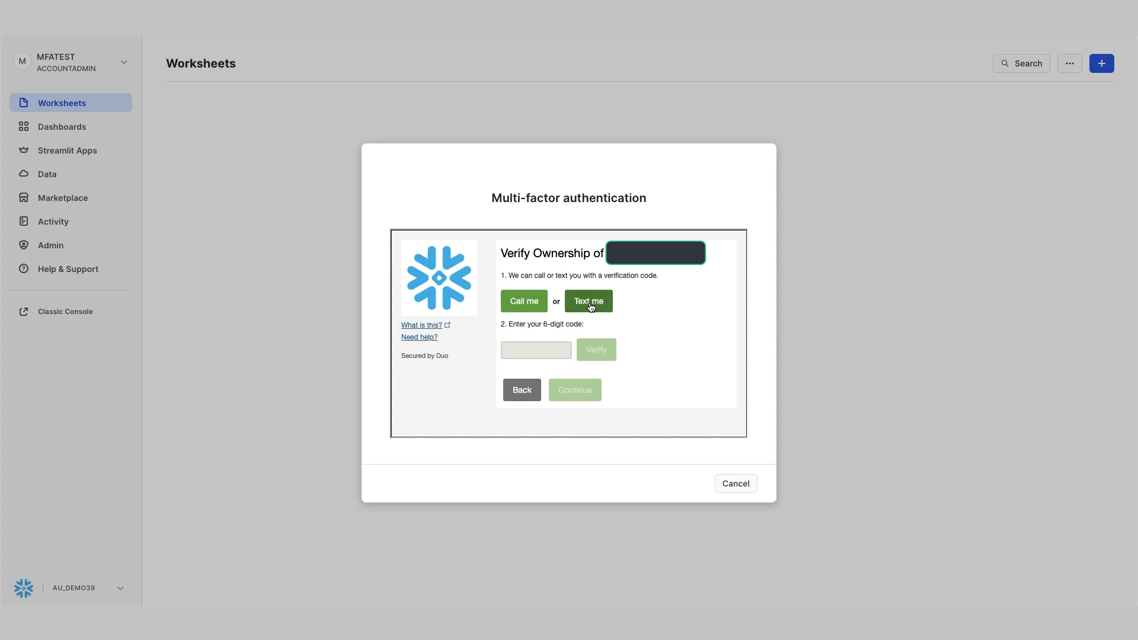
pyautogui.click(588, 301)
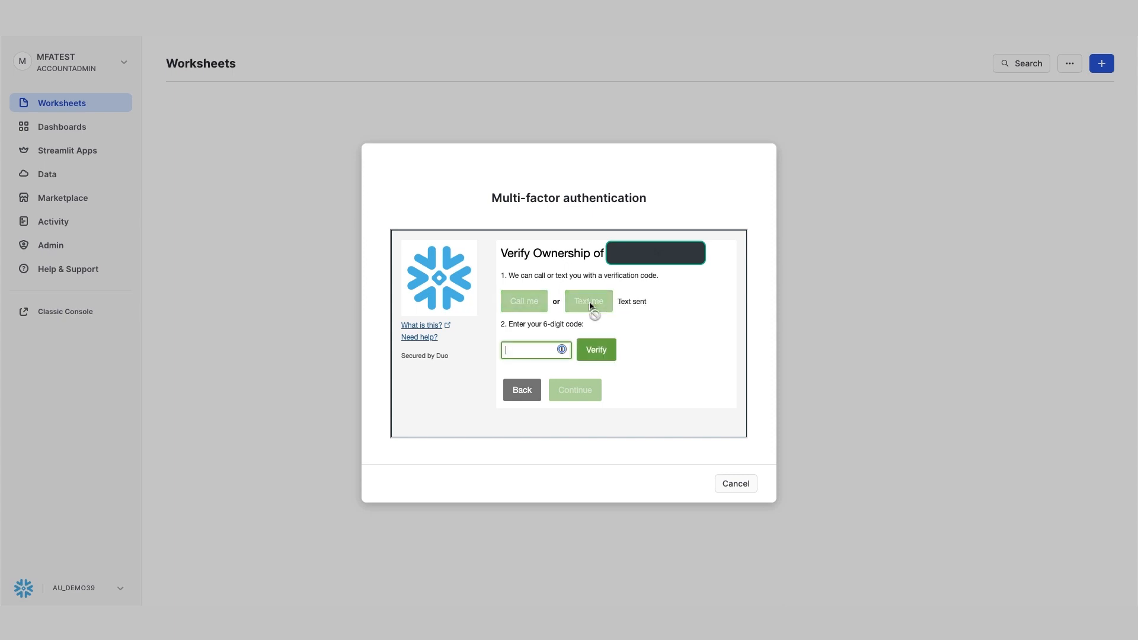
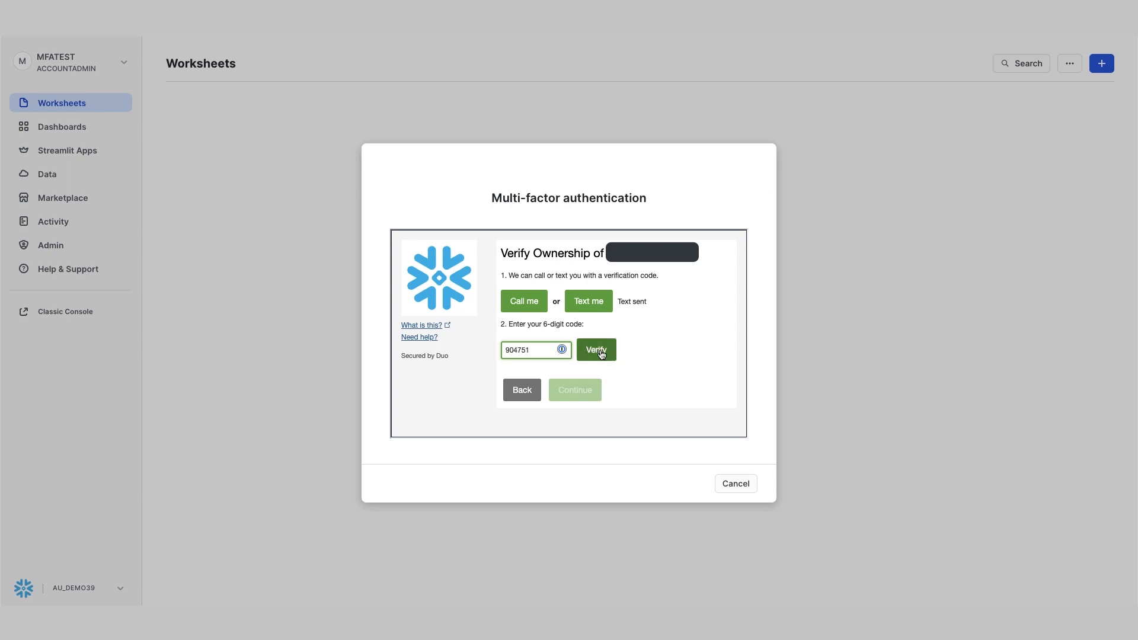
pyautogui.click(596, 349)
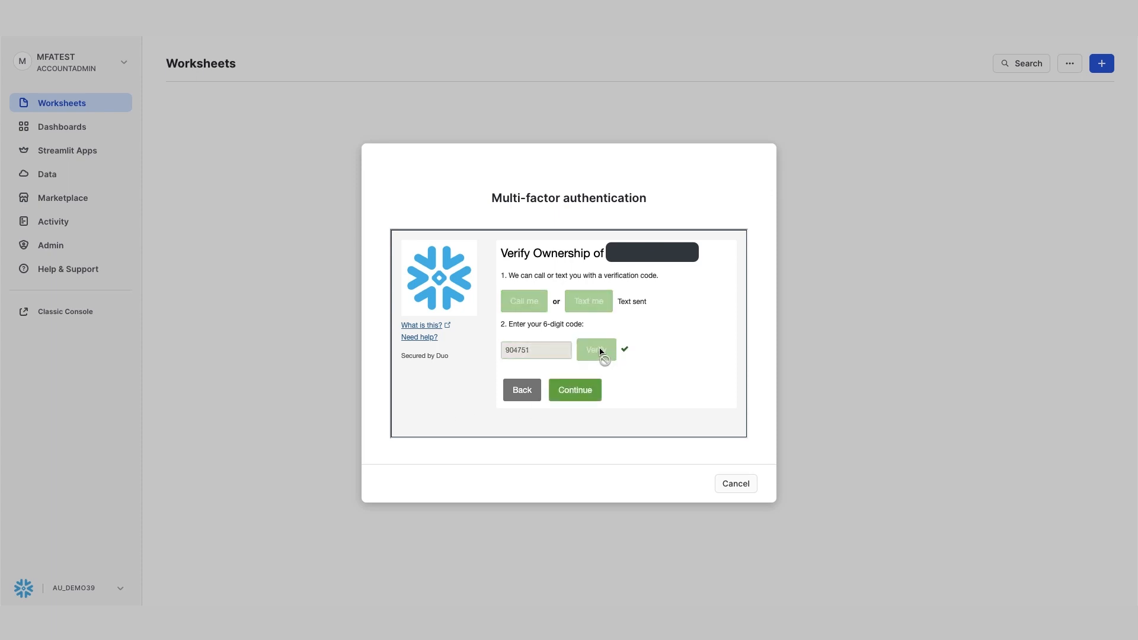
pyautogui.click(574, 390)
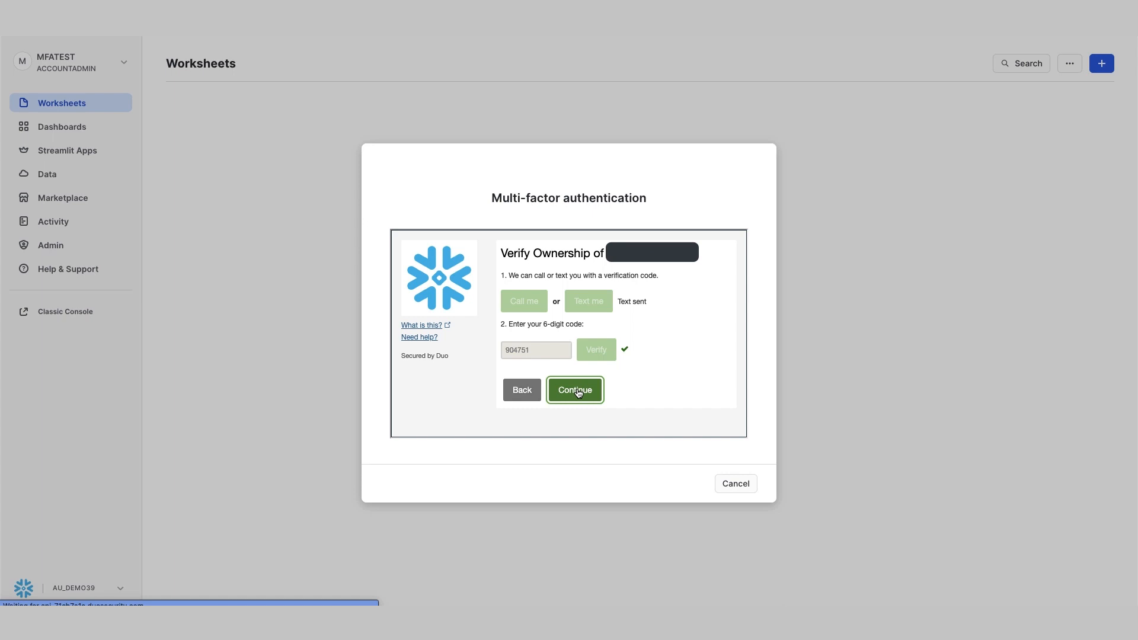
# Step: Add the Android phone as default device with login set to 'Ask me to choose an authentication method'
pyautogui.click(574, 390)
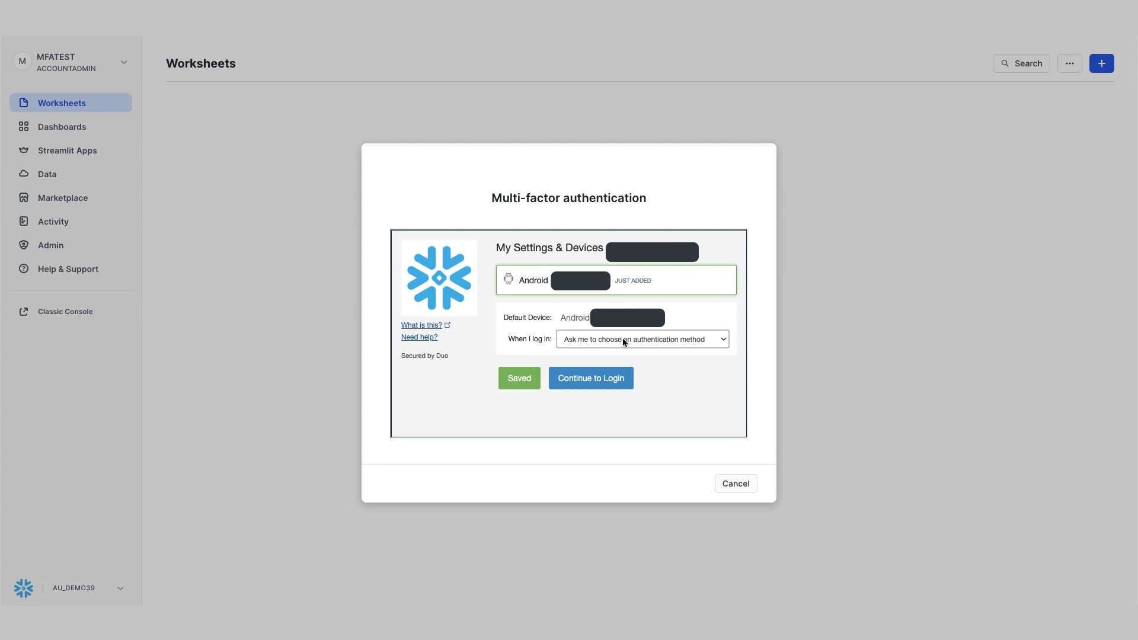
pyautogui.click(642, 339)
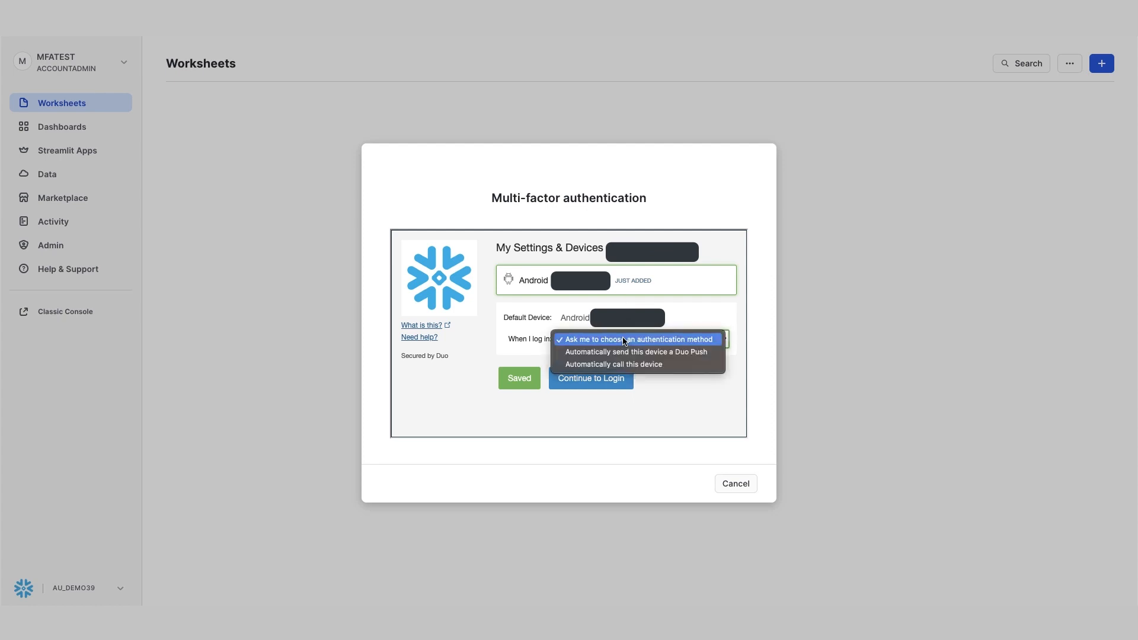
pyautogui.click(638, 339)
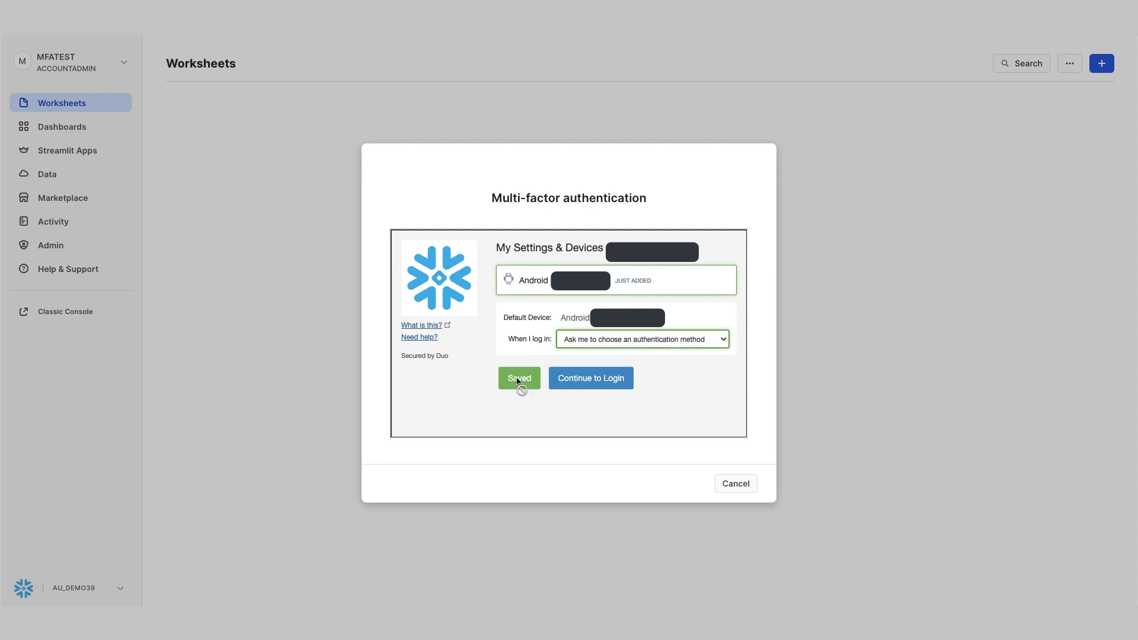